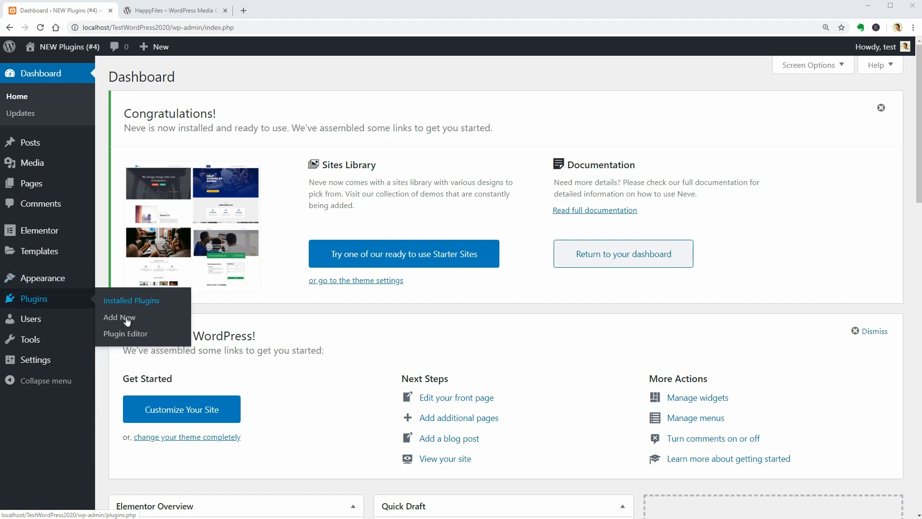
Step: Search the Add Plugins directory for 'slide to' to find Slide to Subscribe
{"action": "left_click", "coordinate": [119, 318]}
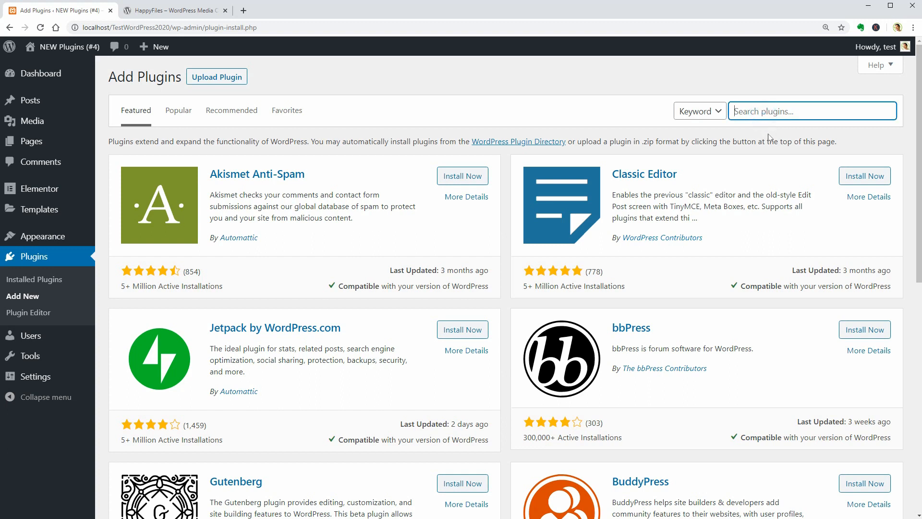
{"action": "left_click", "coordinate": [813, 111]}
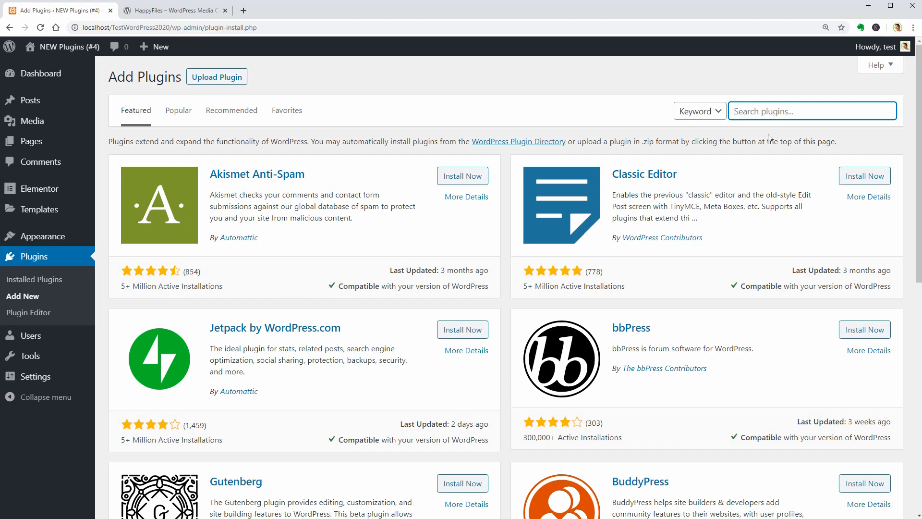
{"action": "type", "text": "sli"}
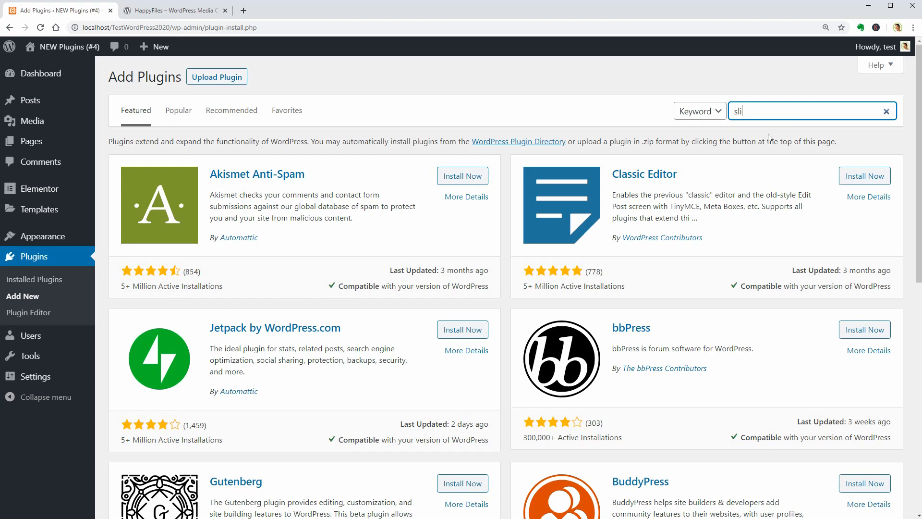
{"action": "type", "text": "slide to"}
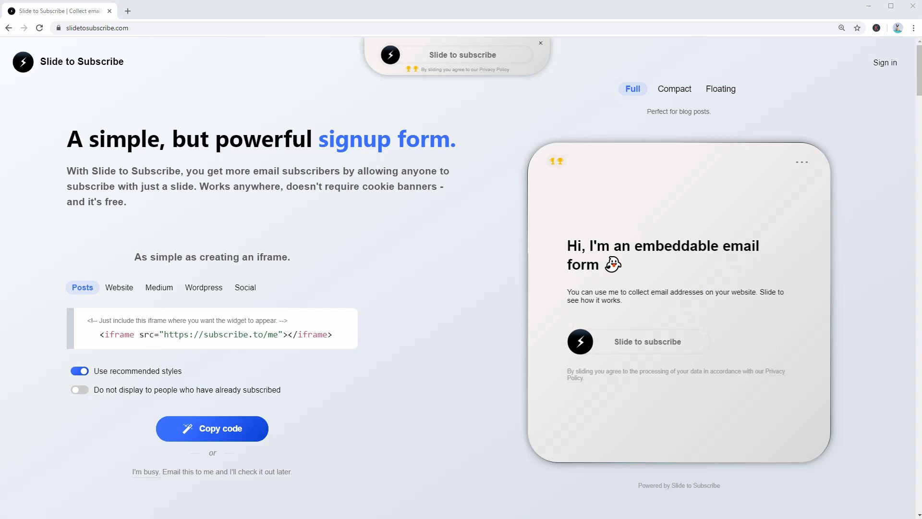
{"action": "mouse_move", "coordinate": [119, 287]}
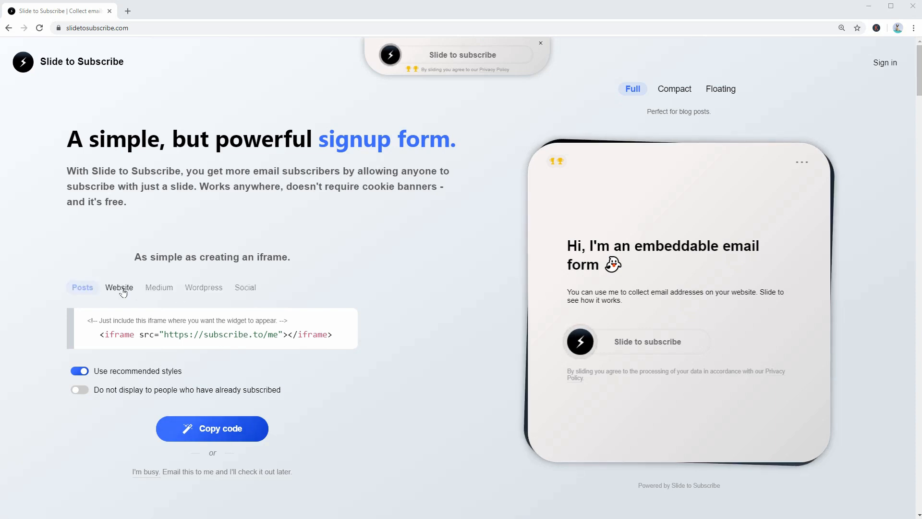
Step: Review the Website, Medium, WordPress and Posts embedding options for the form
{"action": "left_click", "coordinate": [118, 287]}
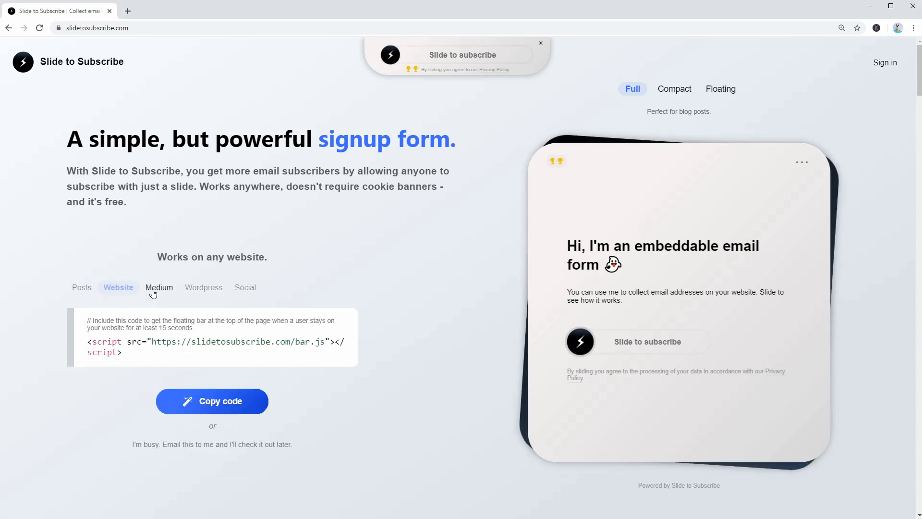
{"action": "left_click", "coordinate": [158, 288]}
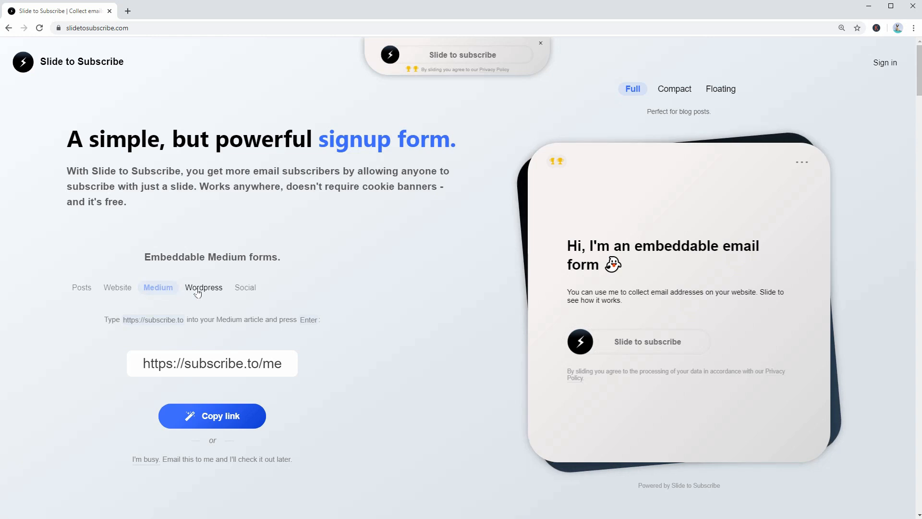
{"action": "left_click", "coordinate": [203, 288]}
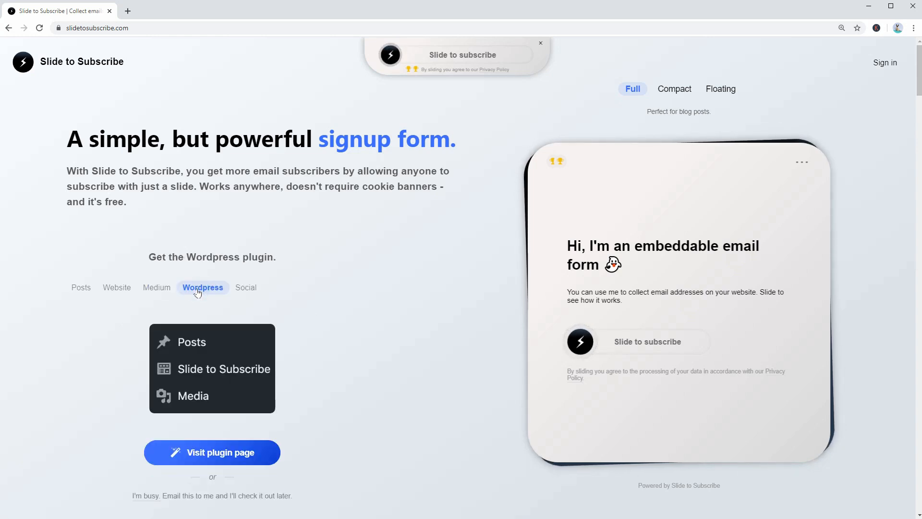
{"action": "left_click", "coordinate": [81, 287]}
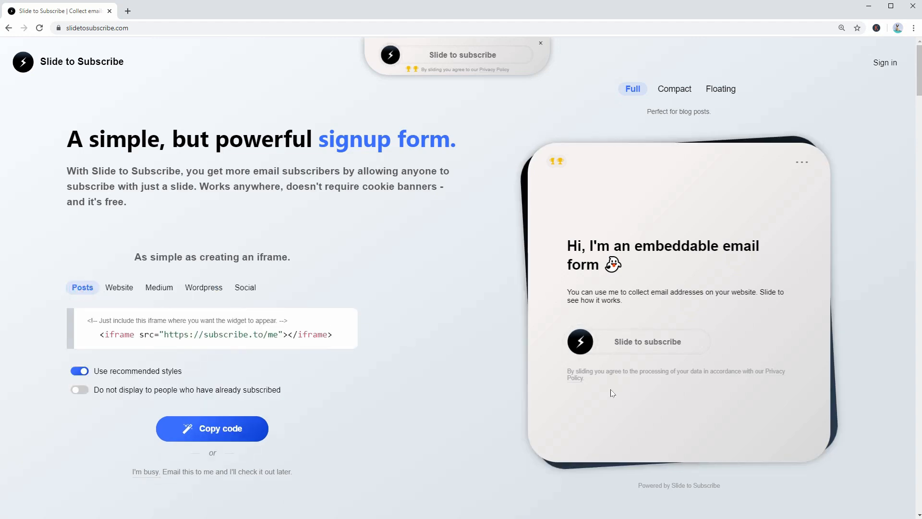
Step: Preview the Compact and Floating styles of the demo signup widget
{"action": "left_click", "coordinate": [671, 88]}
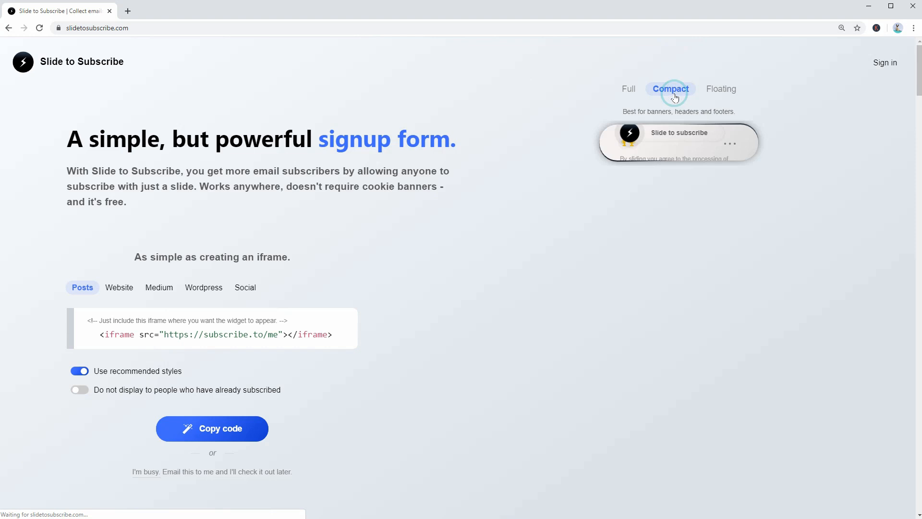
{"action": "left_click", "coordinate": [719, 88]}
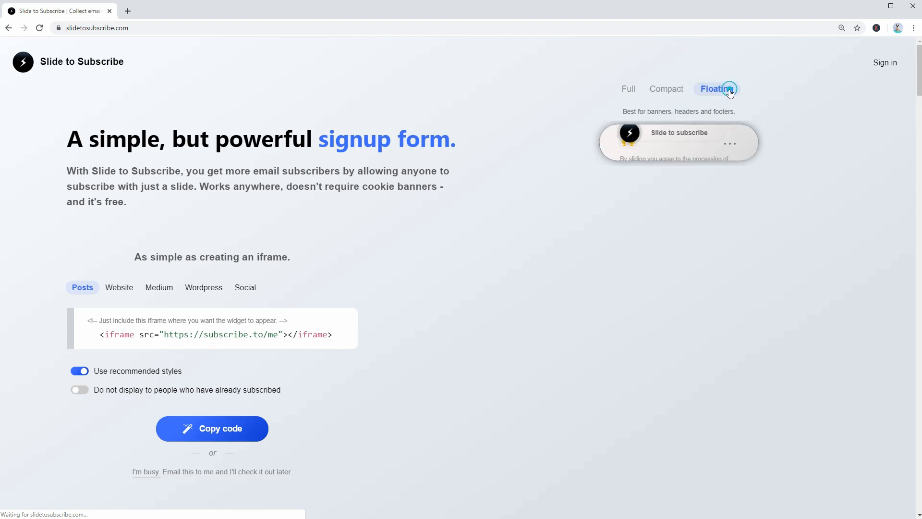
{"action": "left_click", "coordinate": [716, 89]}
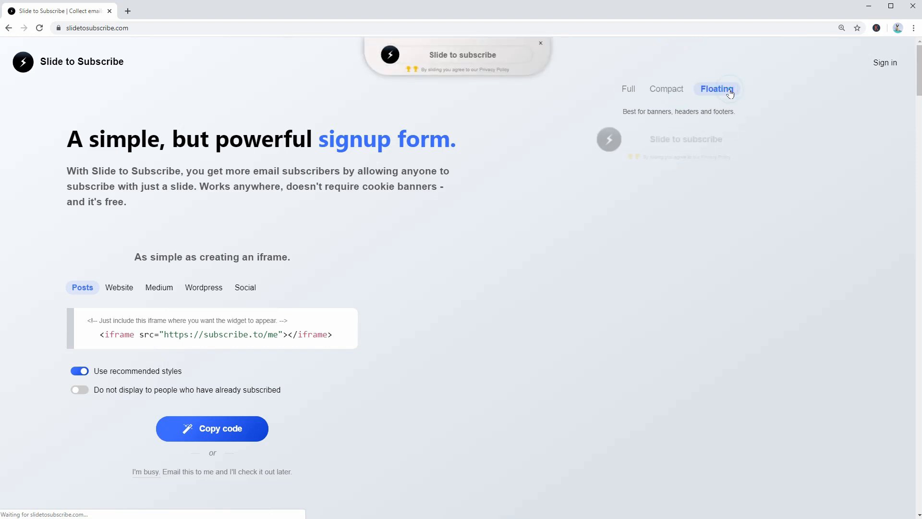
{"action": "left_click", "coordinate": [171, 11]}
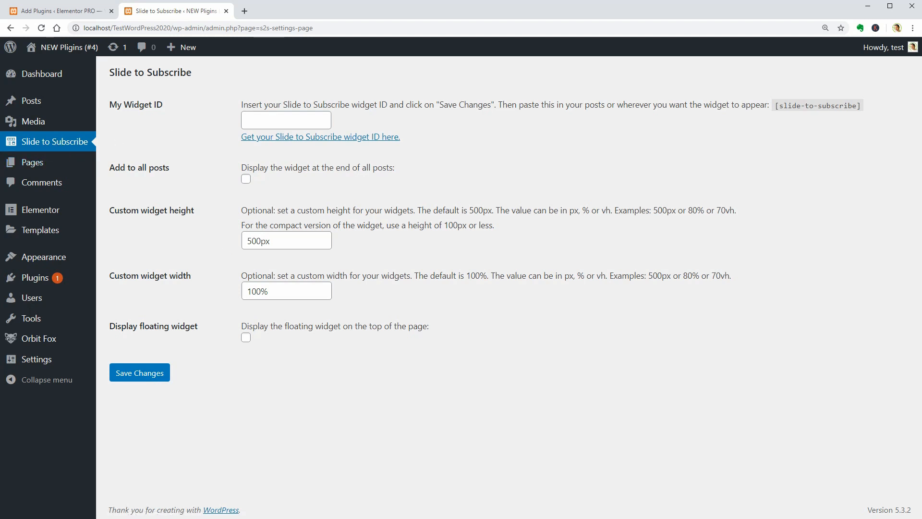
Step: Paste widget ID 3z into My Widget ID and select the [slide-to-subscribe] shortcode
{"action": "left_click", "coordinate": [321, 136]}
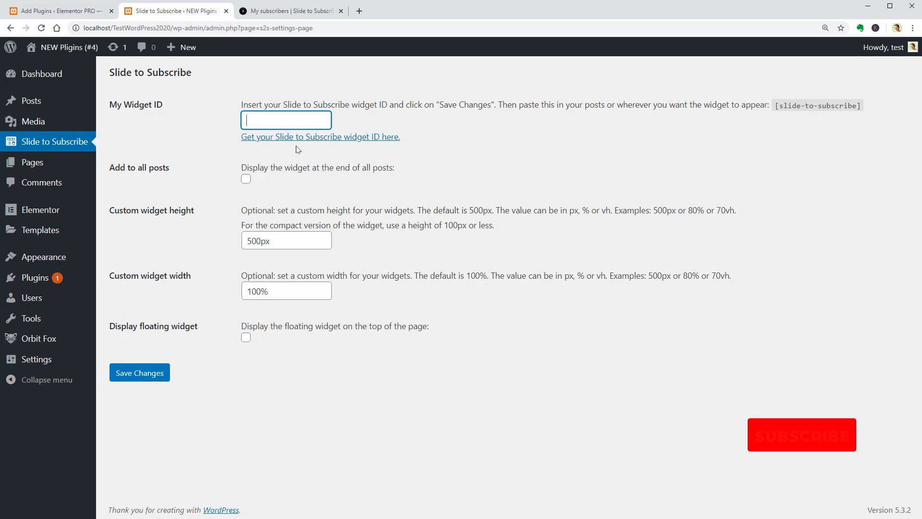
{"action": "right_click", "coordinate": [286, 120]}
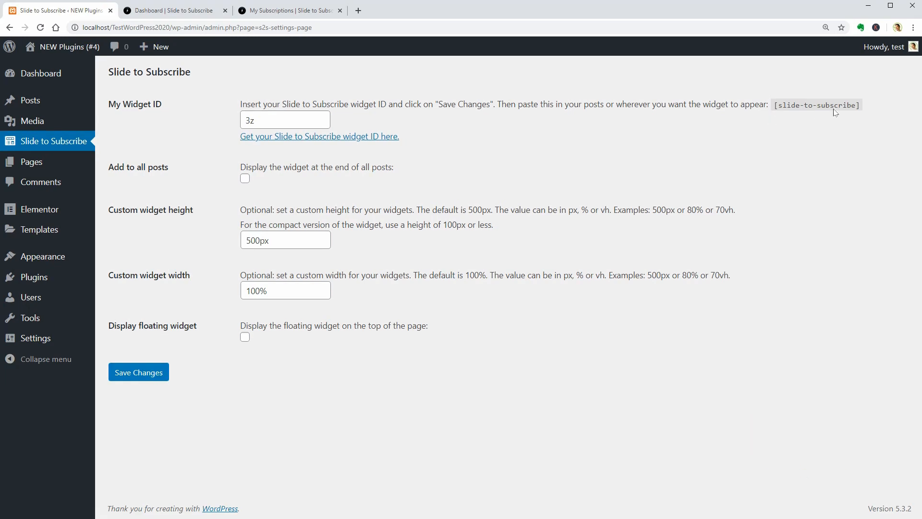
{"action": "double_click", "coordinate": [817, 104]}
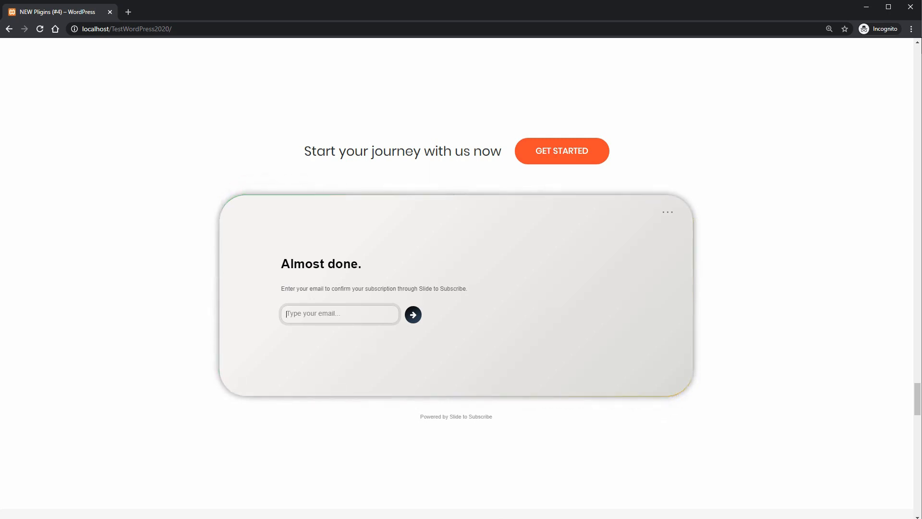
Step: Enter the email address into the embedded 'Almost done.' signup form
{"action": "type", "text": "a"}
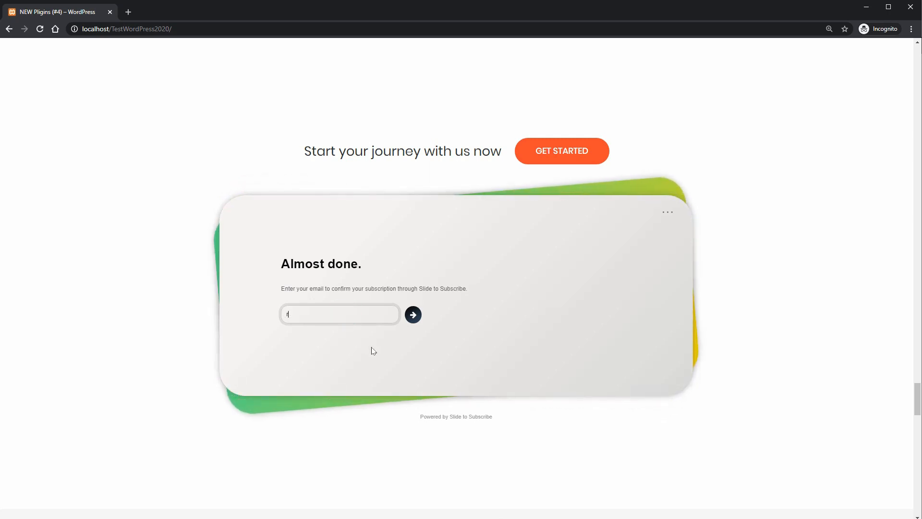
{"action": "type", "text": "robipetercom"}
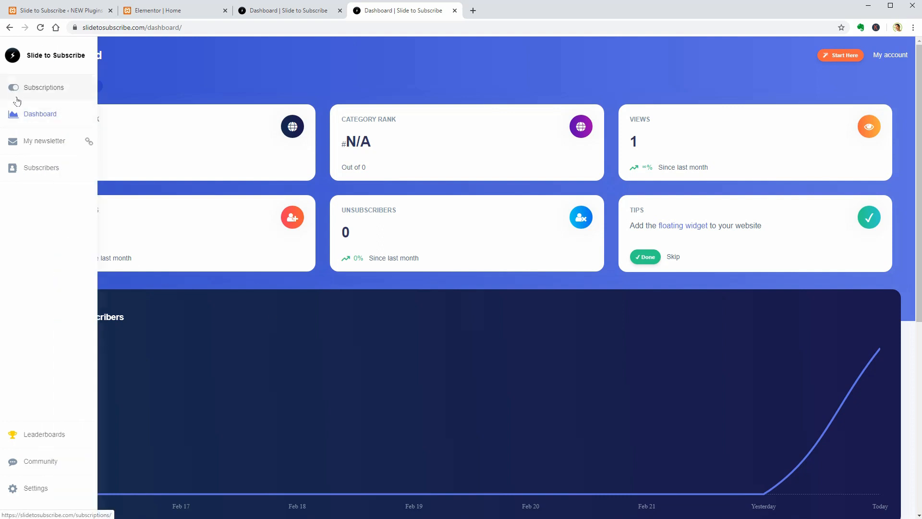
{"action": "left_click", "coordinate": [41, 168]}
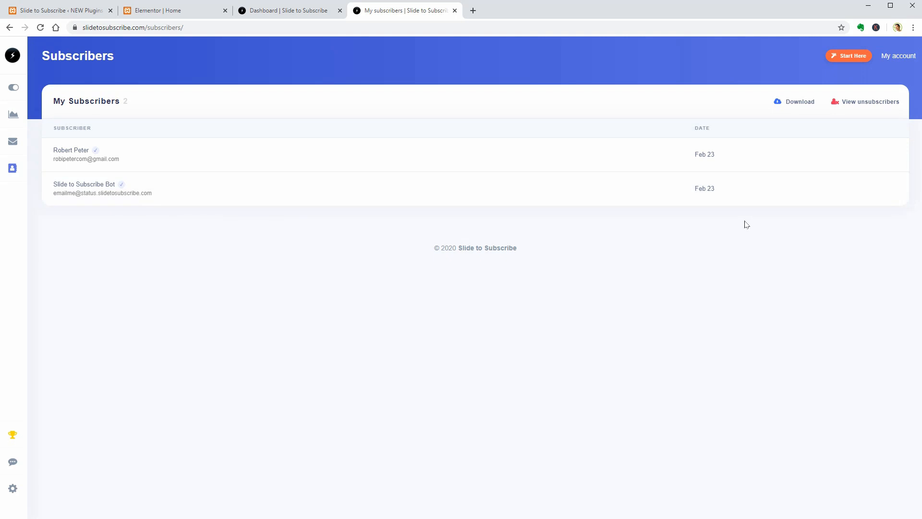
{"action": "mouse_move", "coordinate": [105, 219]}
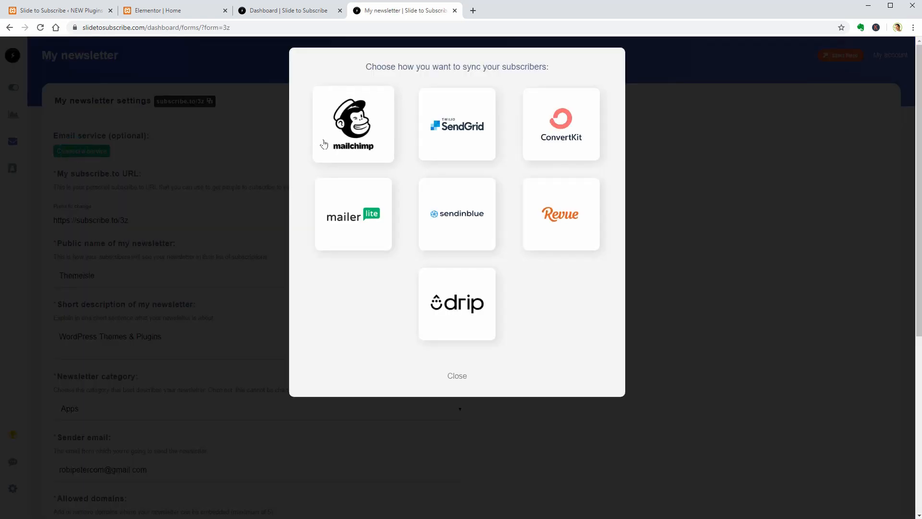
{"action": "mouse_move", "coordinate": [570, 204]}
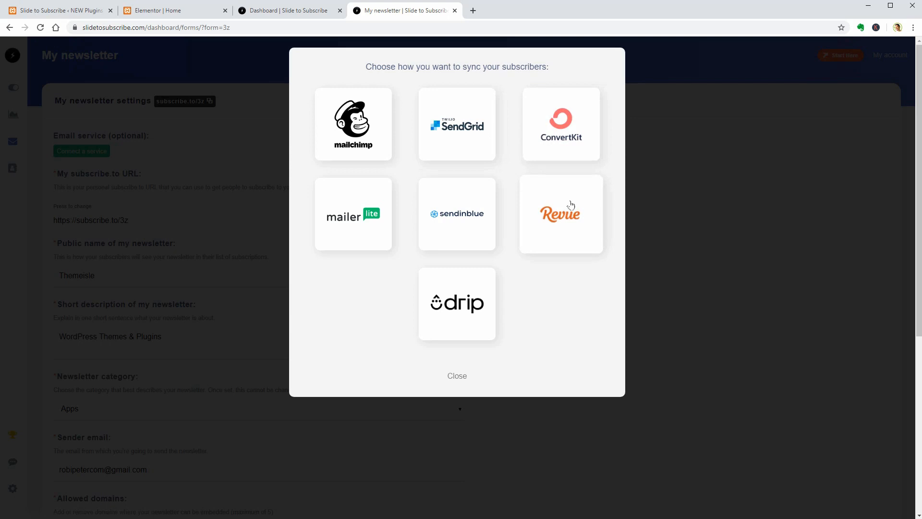
{"action": "mouse_move", "coordinate": [518, 297]}
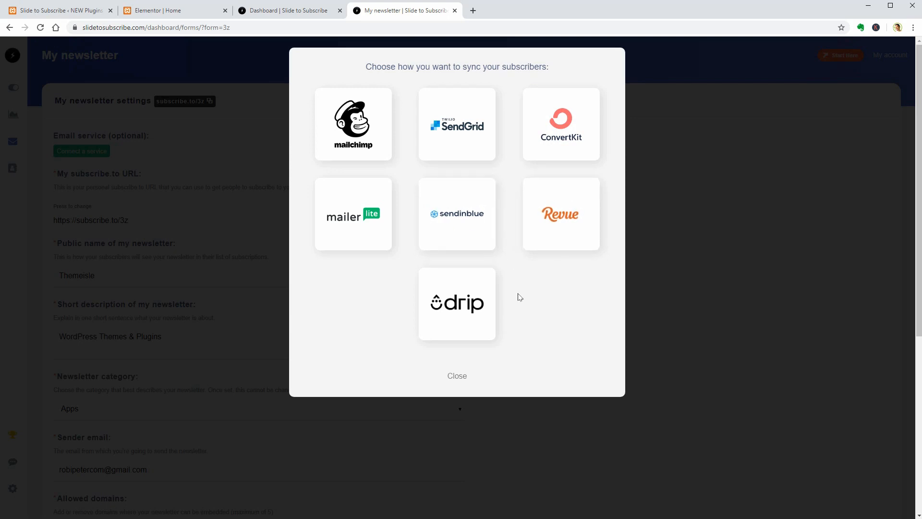
Step: Close the email service chooser after reviewing Mailchimp, SendGrid and others
{"action": "left_click", "coordinate": [458, 375]}
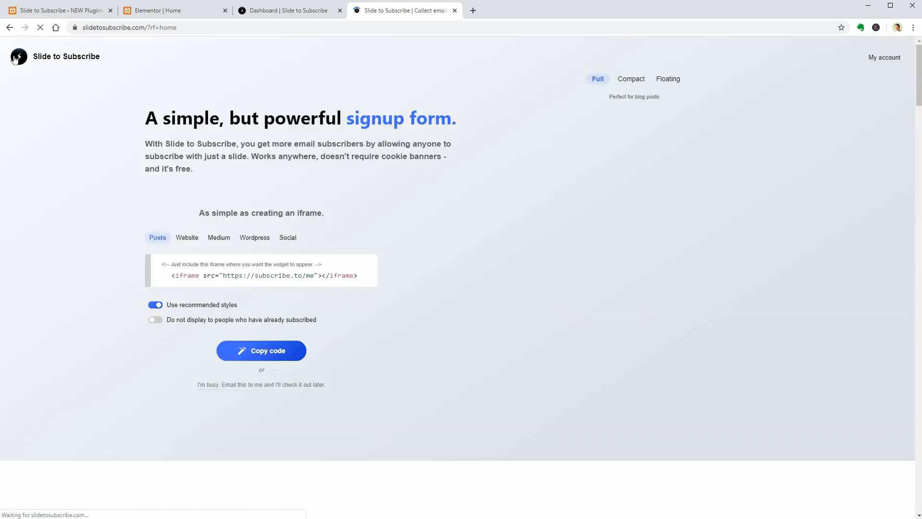
Step: Check the Social tab shows subscribe.to/WordPress as an available link
{"action": "left_click", "coordinate": [287, 237]}
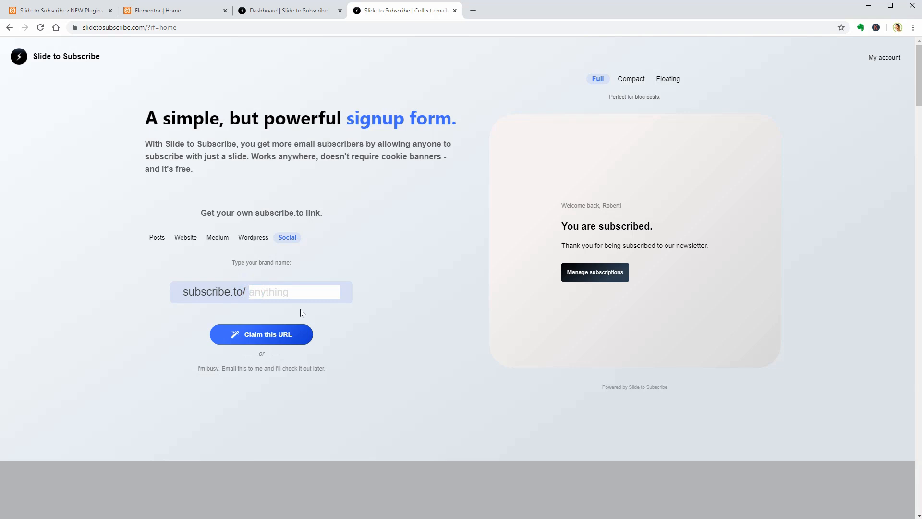
{"action": "type", "text": "WordPress"}
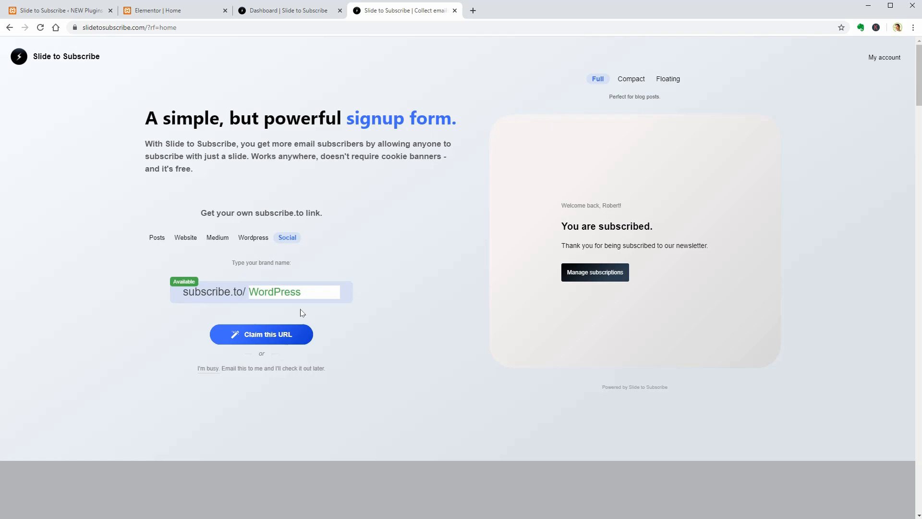
{"action": "left_click", "coordinate": [56, 10]}
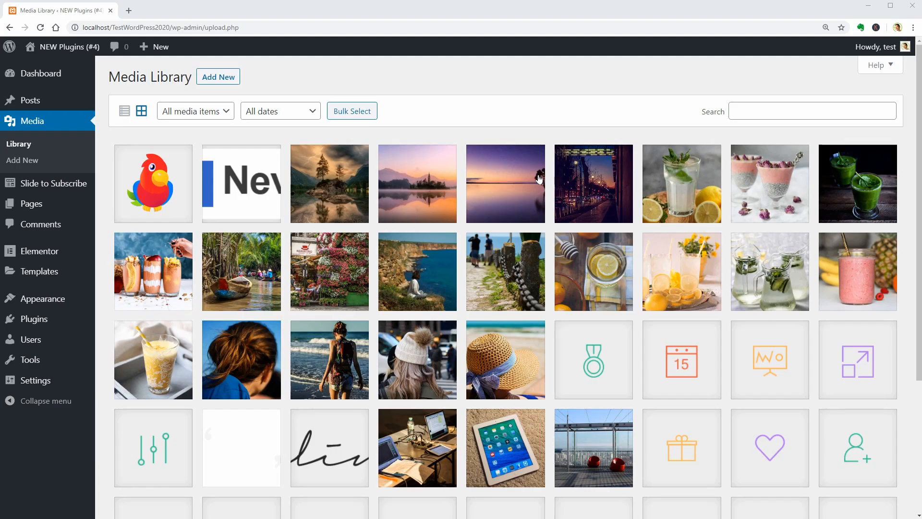
Step: Switch the Media Library from thumbnail grid to detailed list view
{"action": "scroll", "scroll_direction": "down", "scroll_amount": 3}
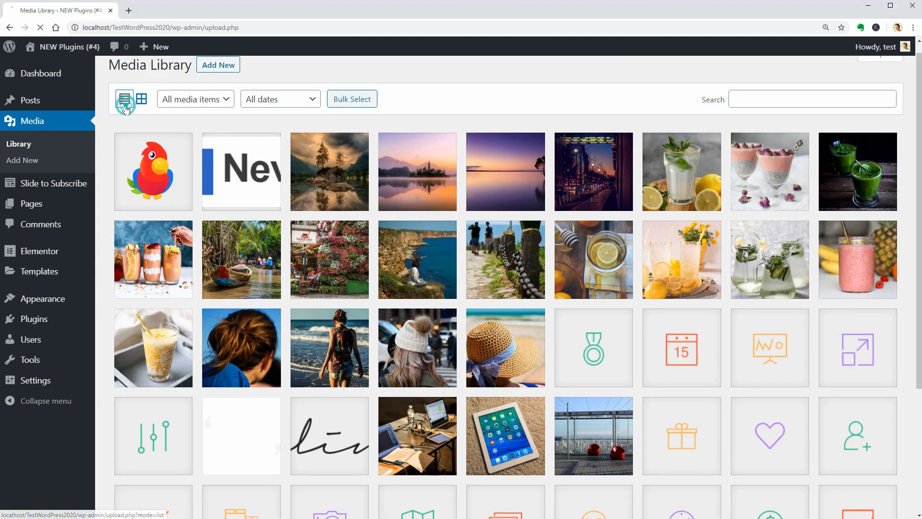
{"action": "left_click", "coordinate": [125, 99]}
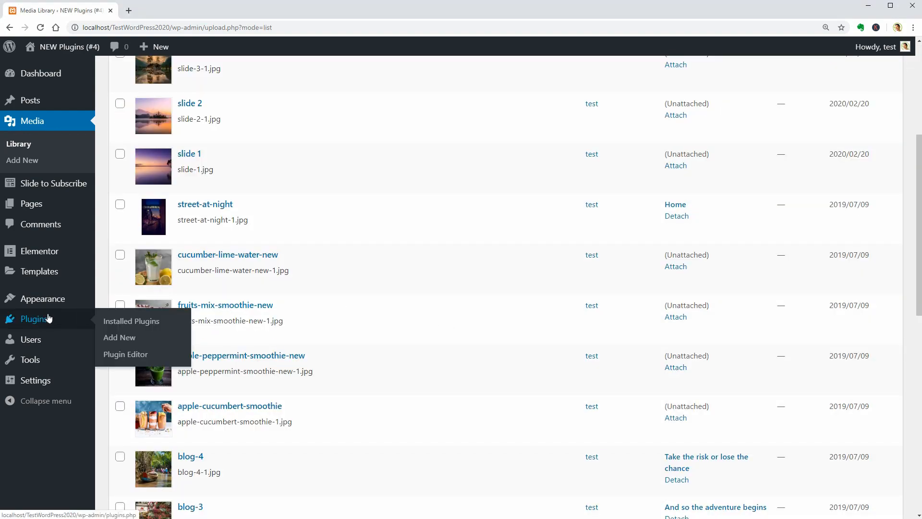
{"action": "mouse_move", "coordinate": [119, 337]}
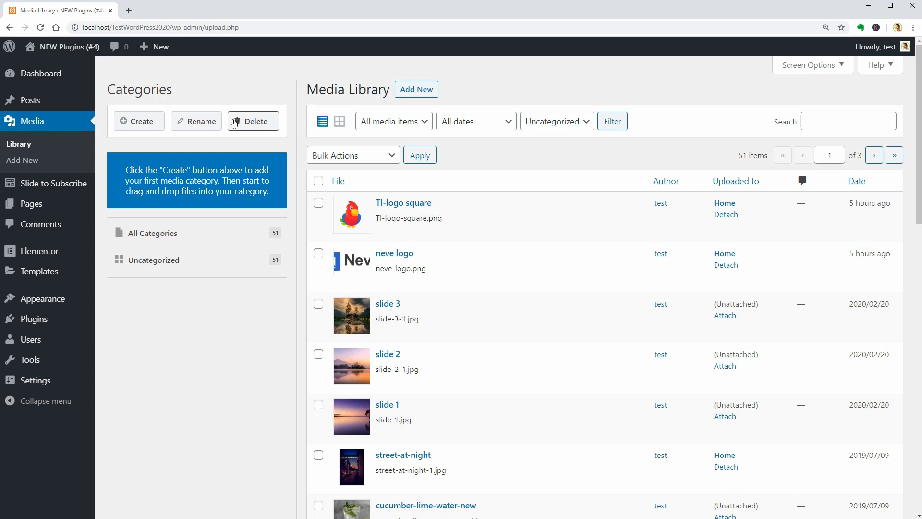
Step: Create a media category named 'Image Category' under Categories
{"action": "left_click", "coordinate": [139, 121]}
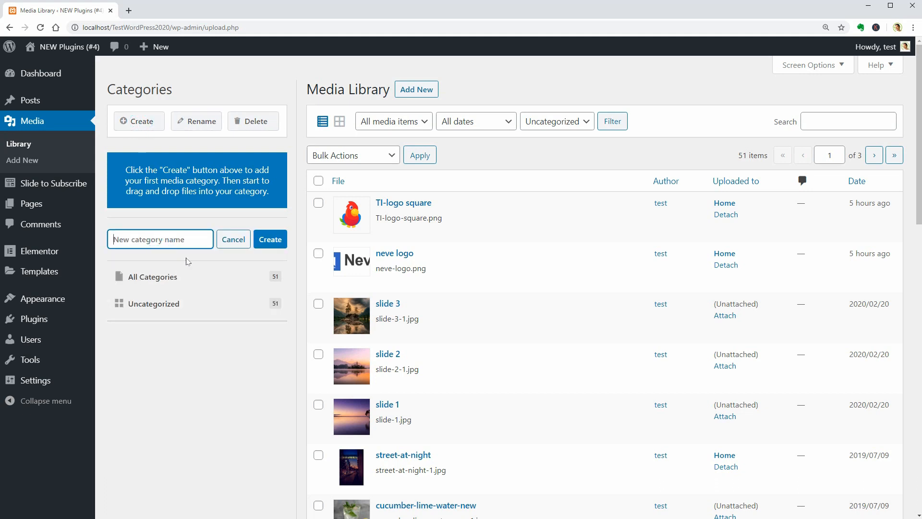
{"action": "type", "text": "Image"}
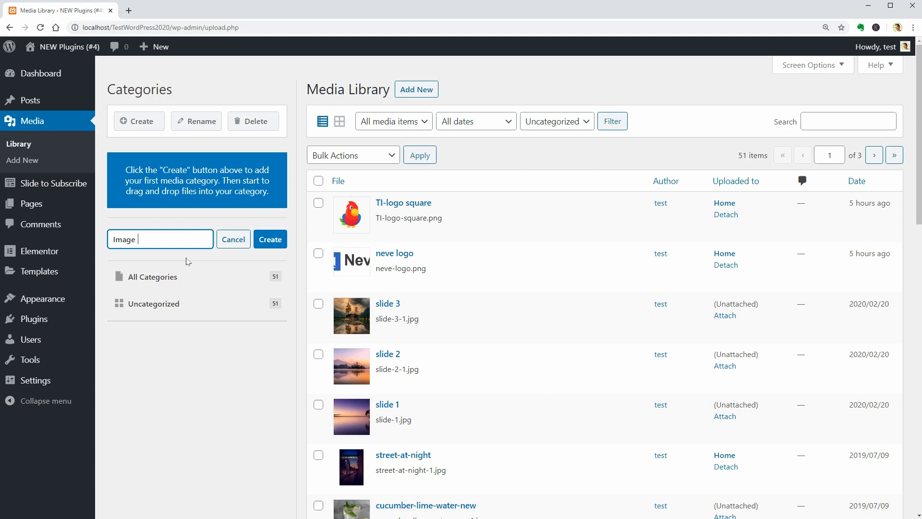
{"action": "type", "text": "Category"}
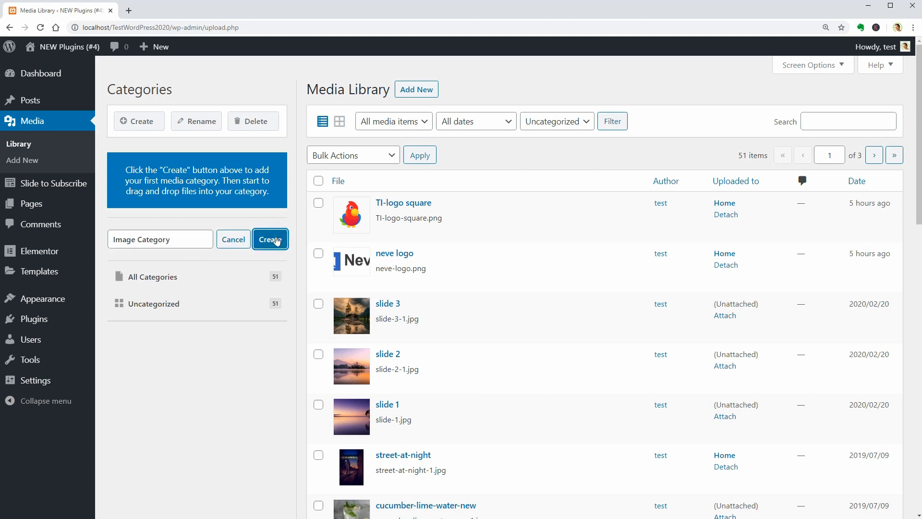
{"action": "left_click", "coordinate": [270, 239]}
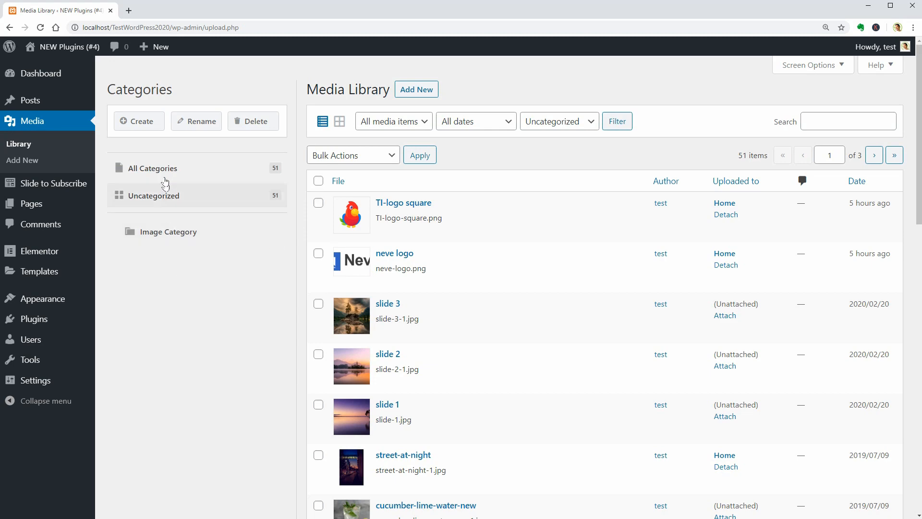
{"action": "mouse_move", "coordinate": [200, 121]}
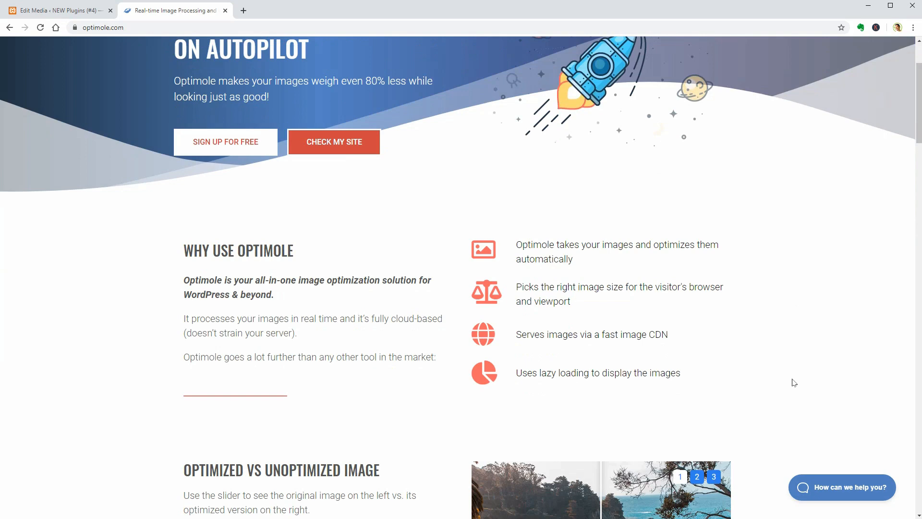
{"action": "scroll", "scroll_direction": "down", "scroll_amount": 3}
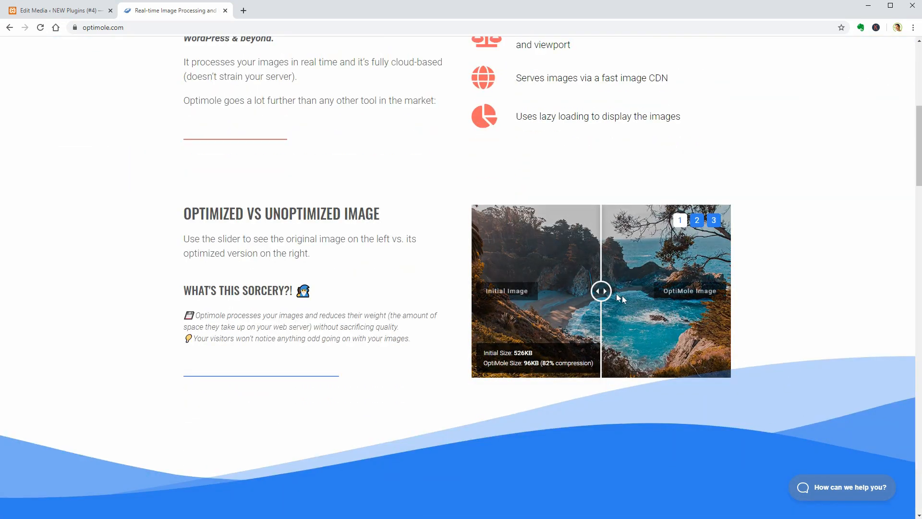
{"action": "left_click_drag", "start_coordinate": [599, 290], "coordinate": [483, 290]}
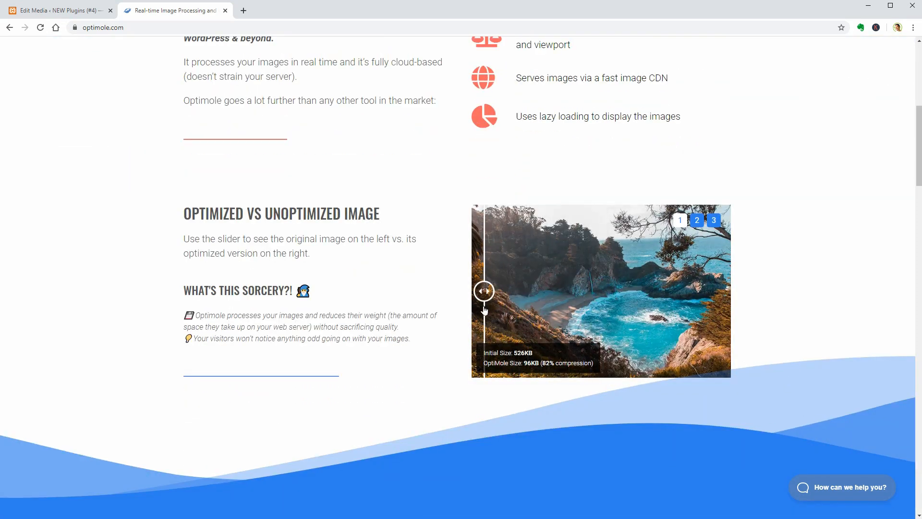
{"action": "left_click_drag", "start_coordinate": [483, 291], "coordinate": [618, 291]}
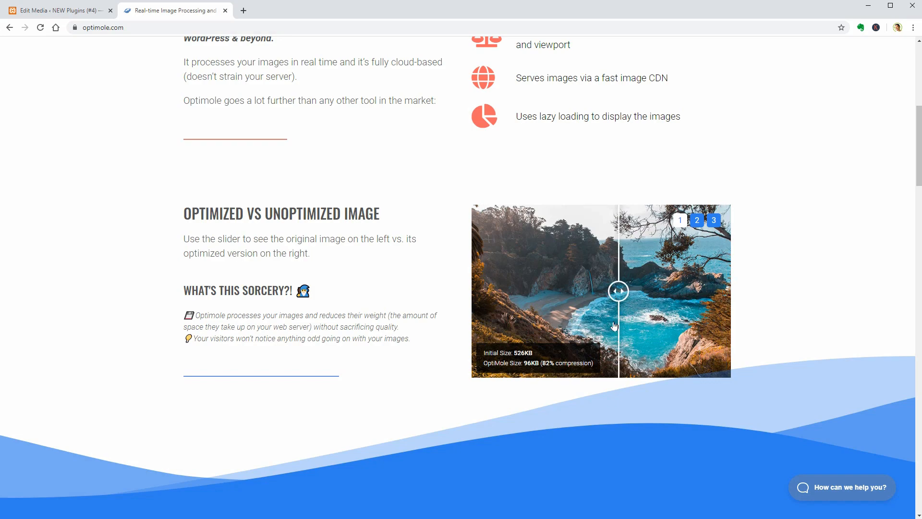
{"action": "scroll", "scroll_direction": "down", "scroll_amount": 3}
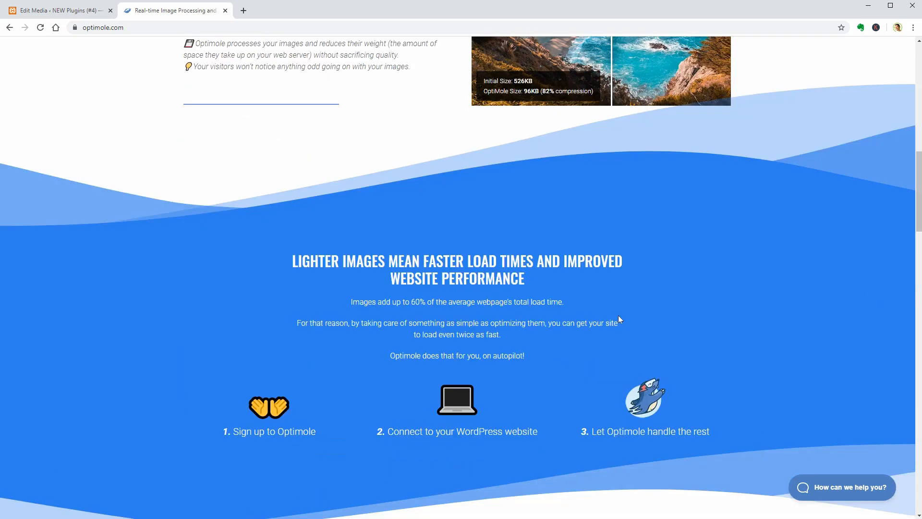
{"action": "scroll", "scroll_direction": "down", "scroll_amount": 3}
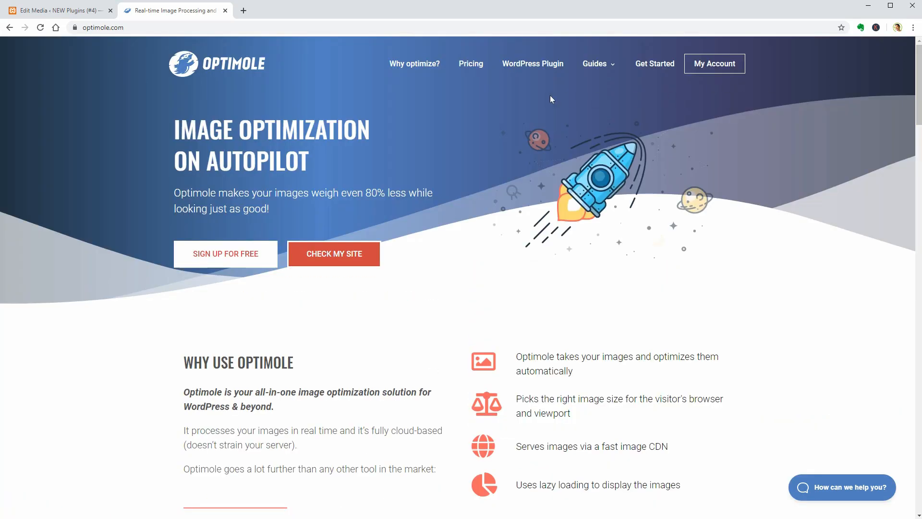
{"action": "scroll", "scroll_direction": "down", "scroll_amount": 3}
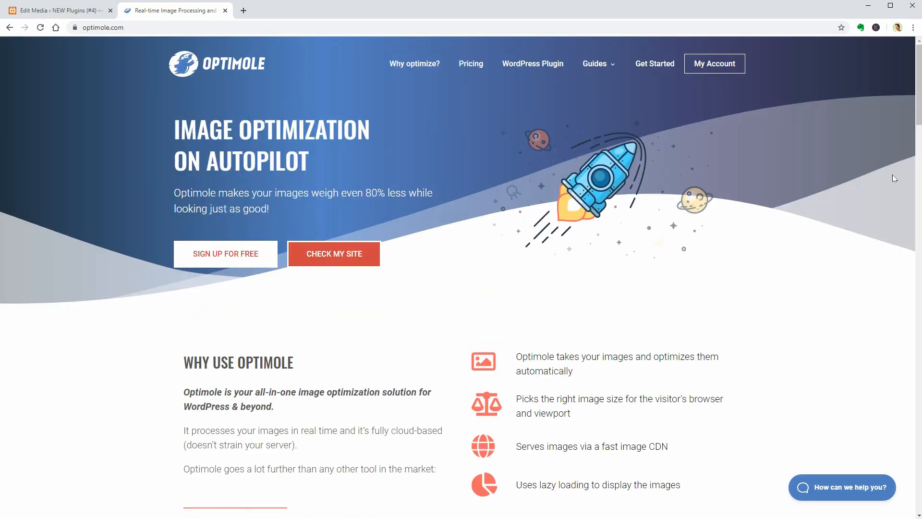
{"action": "left_click", "coordinate": [59, 10]}
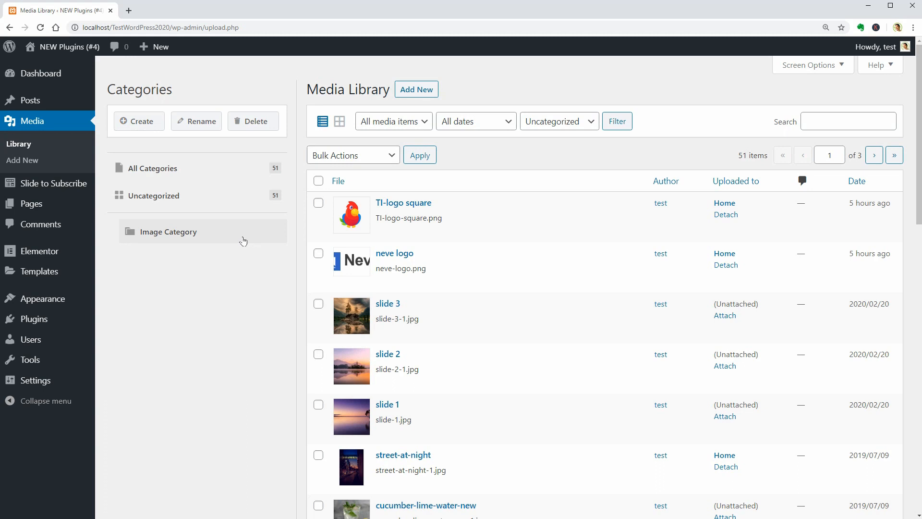
{"action": "mouse_move", "coordinate": [265, 270]}
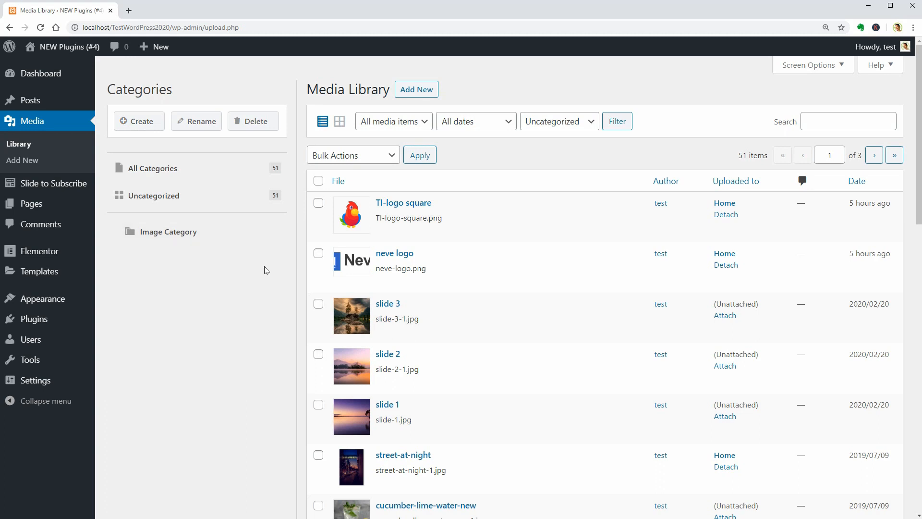
{"action": "left_click", "coordinate": [153, 167]}
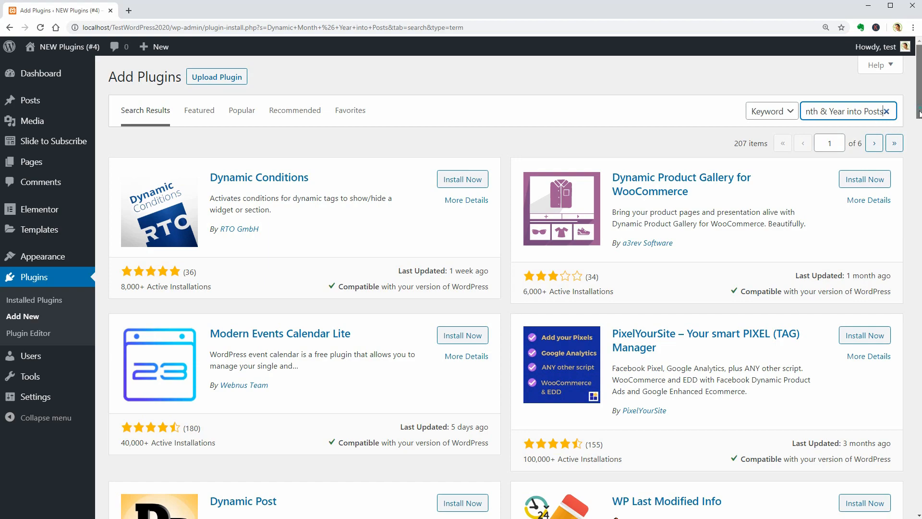
Step: Activate Dynamic Month & Year into Posts from the plugin search results
{"action": "scroll", "scroll_direction": "down", "scroll_amount": 3}
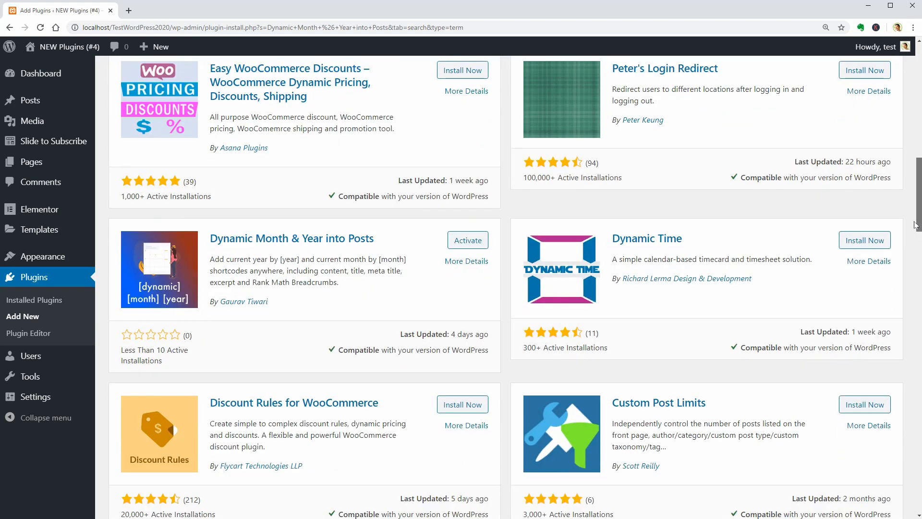
{"action": "left_click", "coordinate": [468, 240]}
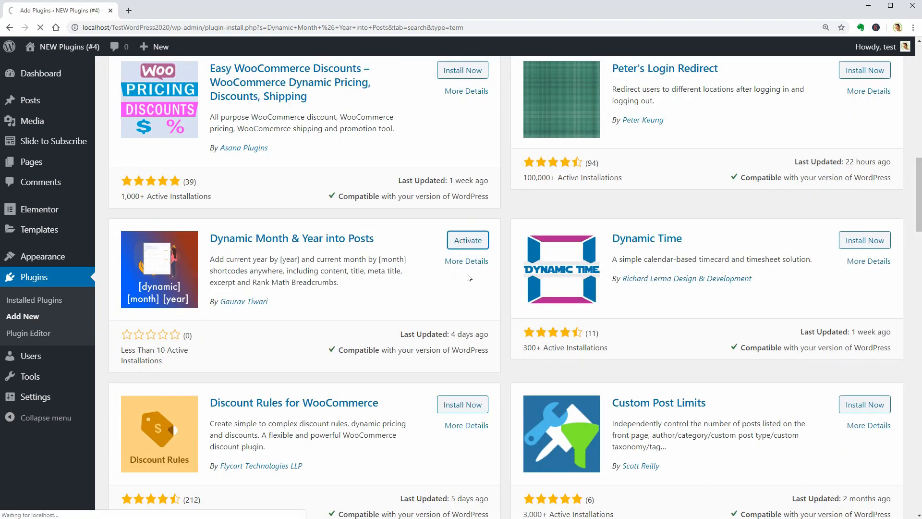
{"action": "left_click", "coordinate": [467, 241]}
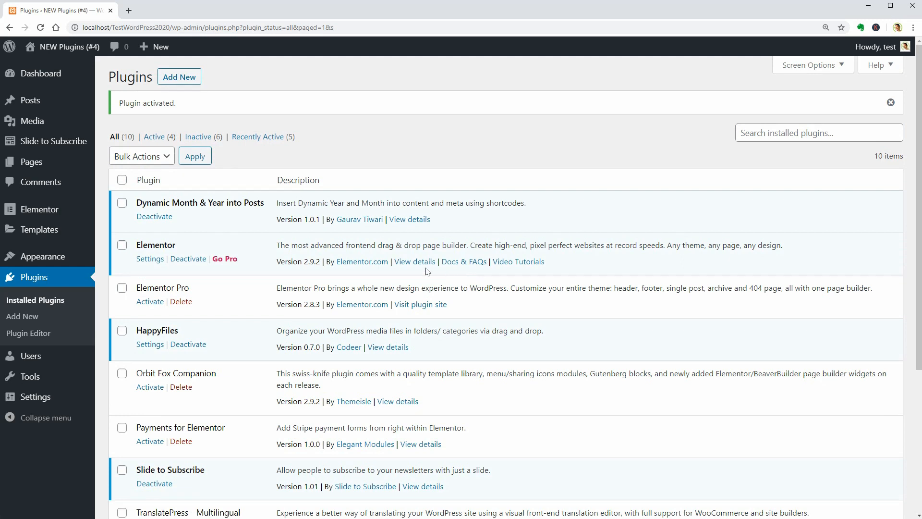
{"action": "mouse_move", "coordinate": [42, 255]}
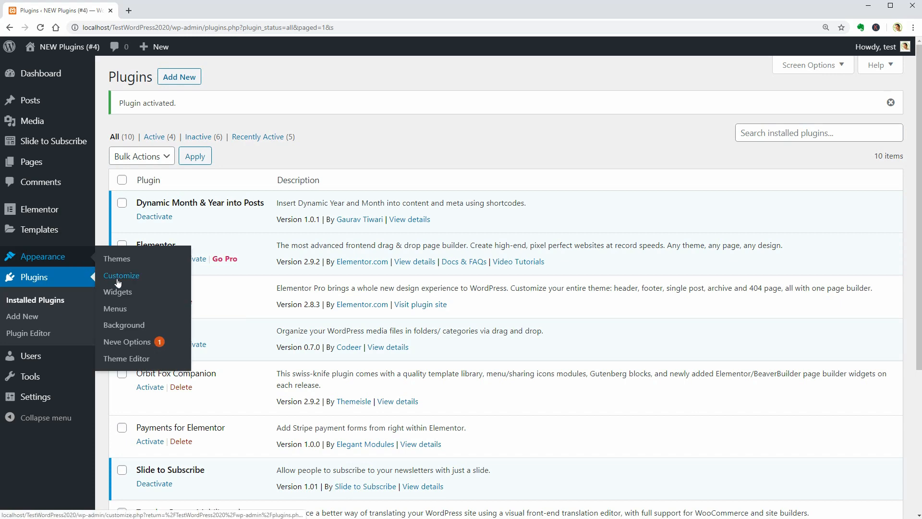
Step: Open the theme Customizer from the Appearance menu
{"action": "left_click", "coordinate": [121, 275]}
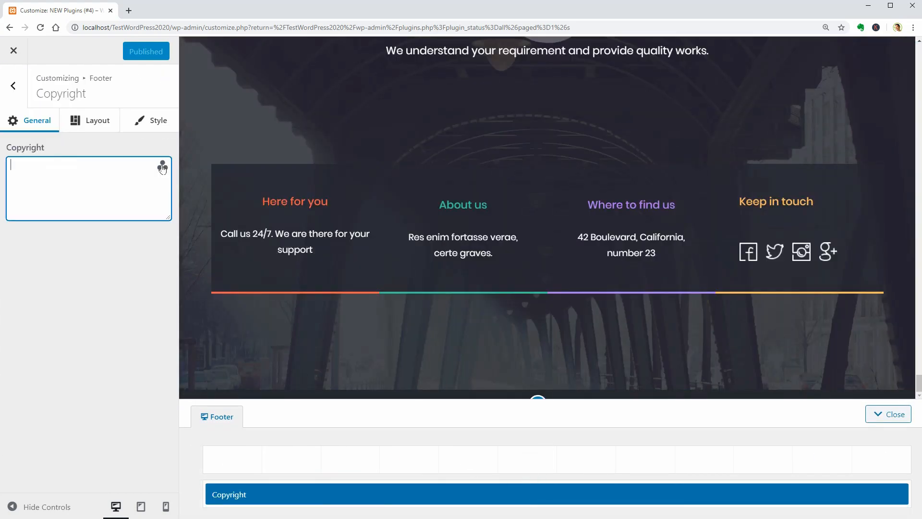
Step: Show the copyright field's dynamic tags and choose Current Year
{"action": "left_click", "coordinate": [163, 166]}
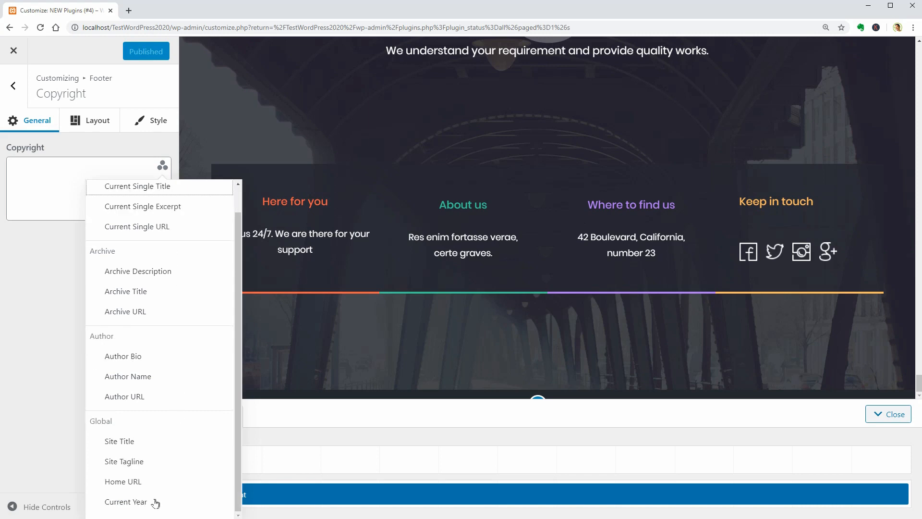
{"action": "mouse_move", "coordinate": [124, 508]}
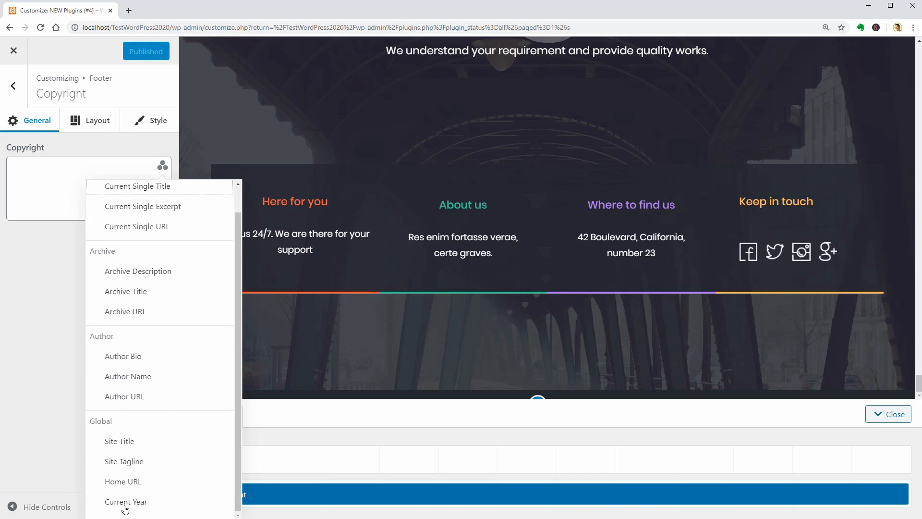
{"action": "left_click", "coordinate": [125, 502]}
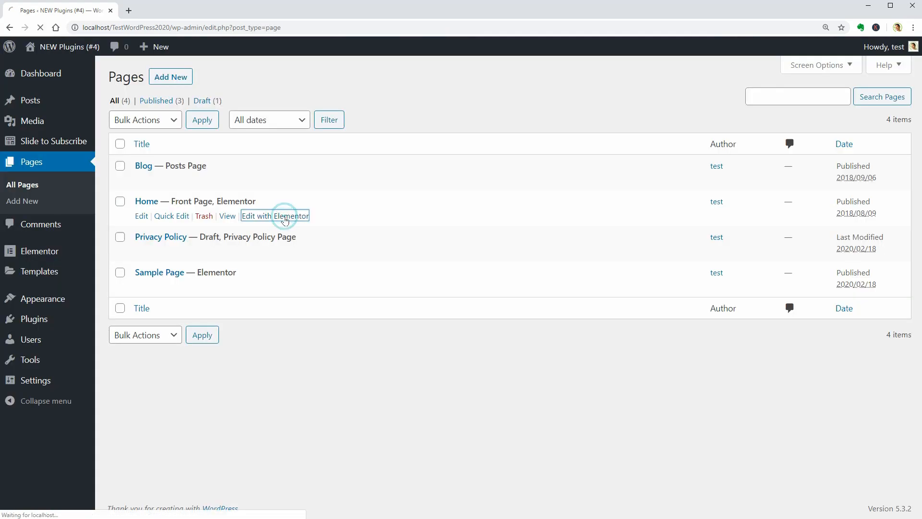
Step: Edit Home with Elementor and place a Shortcode widget above the Welcome heading
{"action": "left_click", "coordinate": [275, 215]}
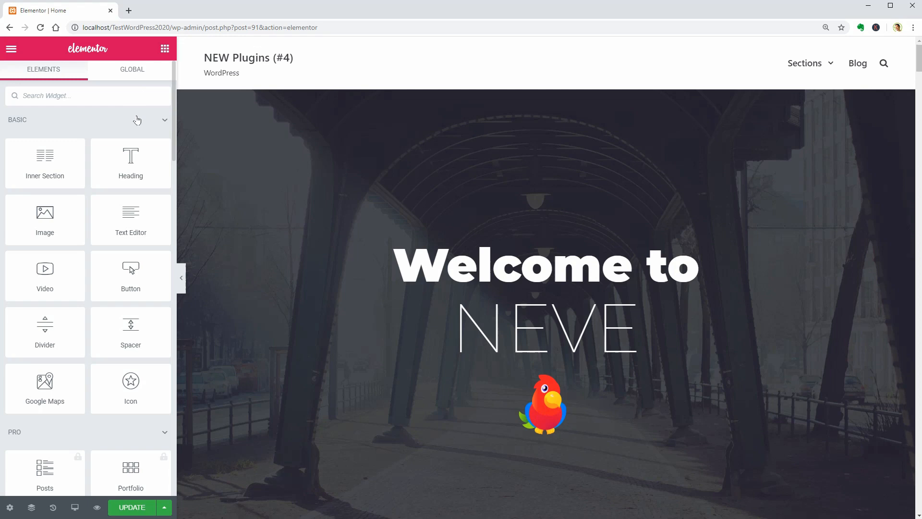
{"action": "type", "text": "shor"}
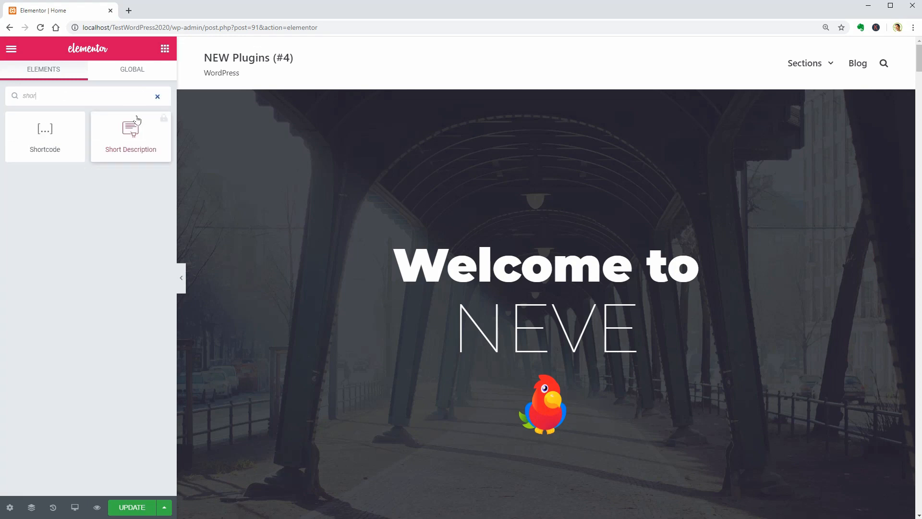
{"action": "left_click_drag", "start_coordinate": [45, 132], "coordinate": [467, 222]}
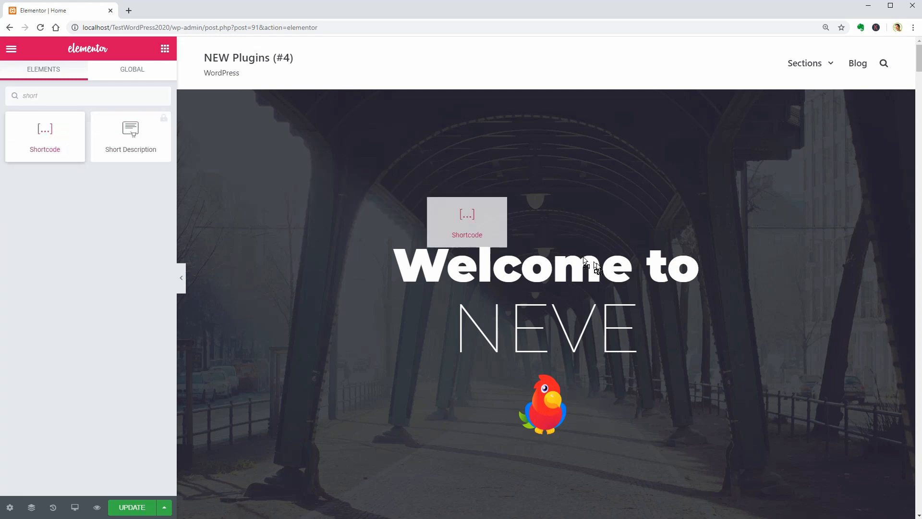
{"action": "left_click", "coordinate": [467, 222]}
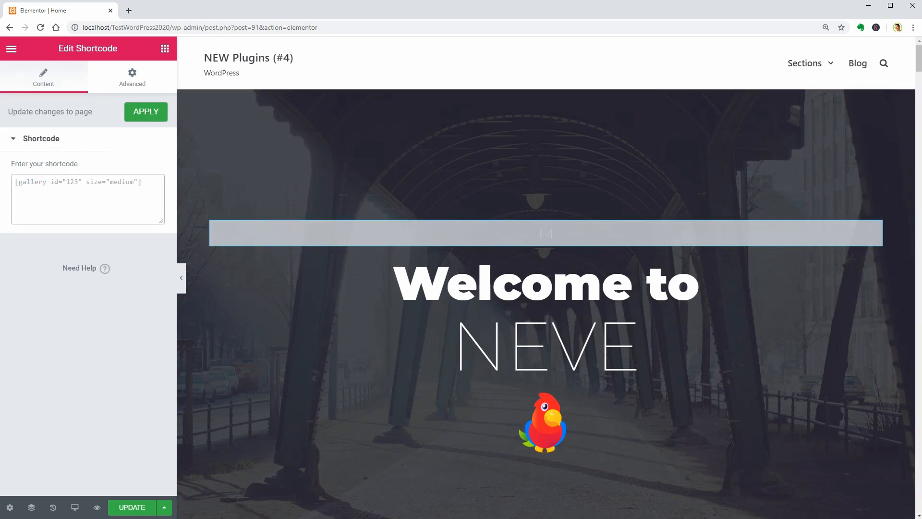
Step: Enter [year] so 2020 shows, then start a Classic background colour under Advanced
{"action": "type", "text": "[year"}
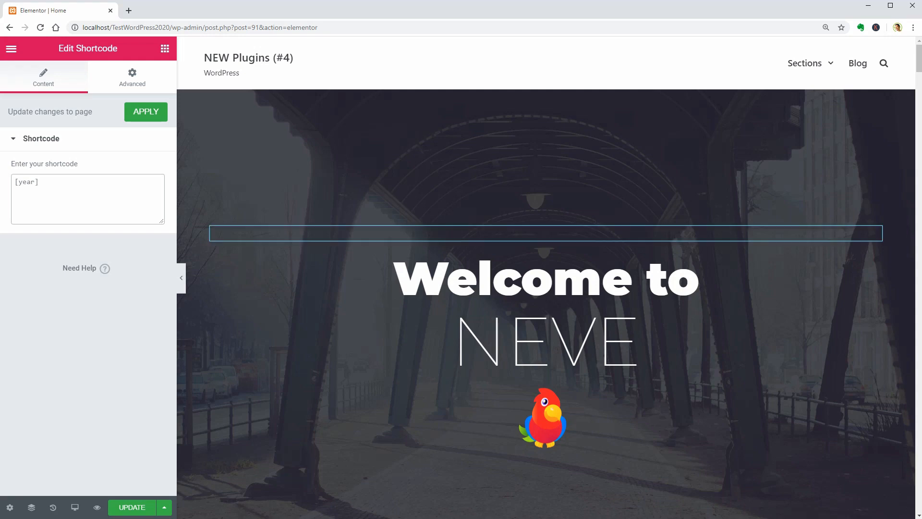
{"action": "left_click", "coordinate": [132, 77]}
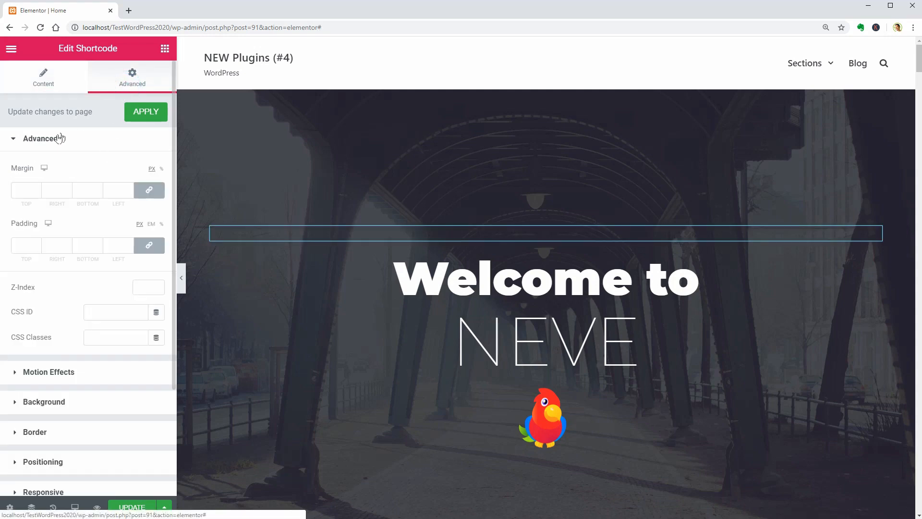
{"action": "left_click", "coordinate": [43, 198]}
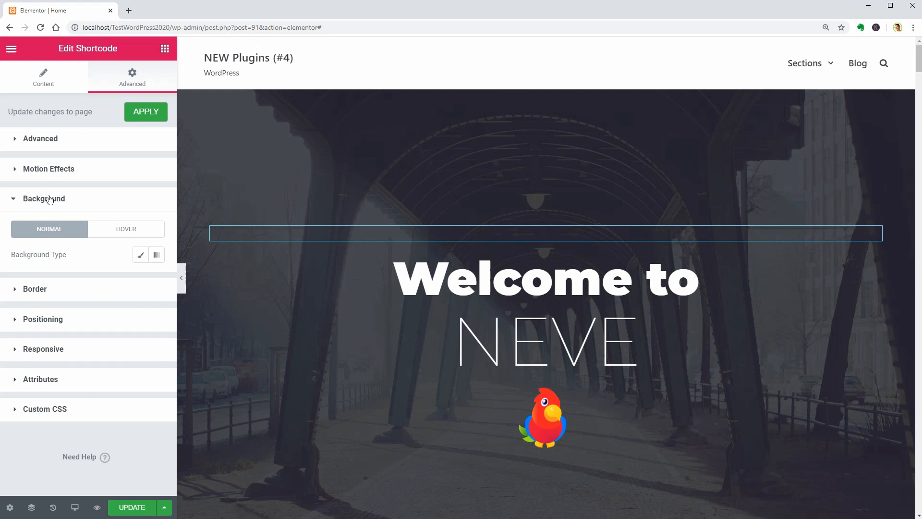
{"action": "left_click", "coordinate": [140, 254]}
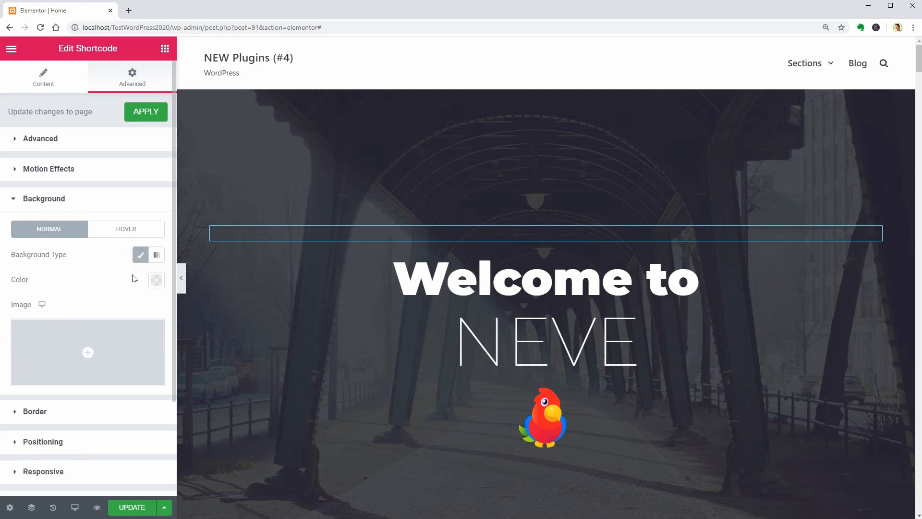
{"action": "left_click", "coordinate": [156, 279]}
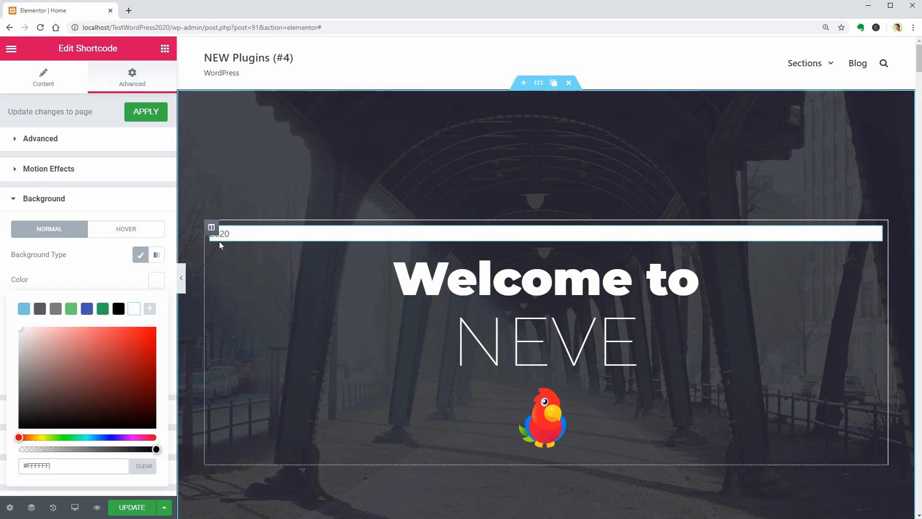